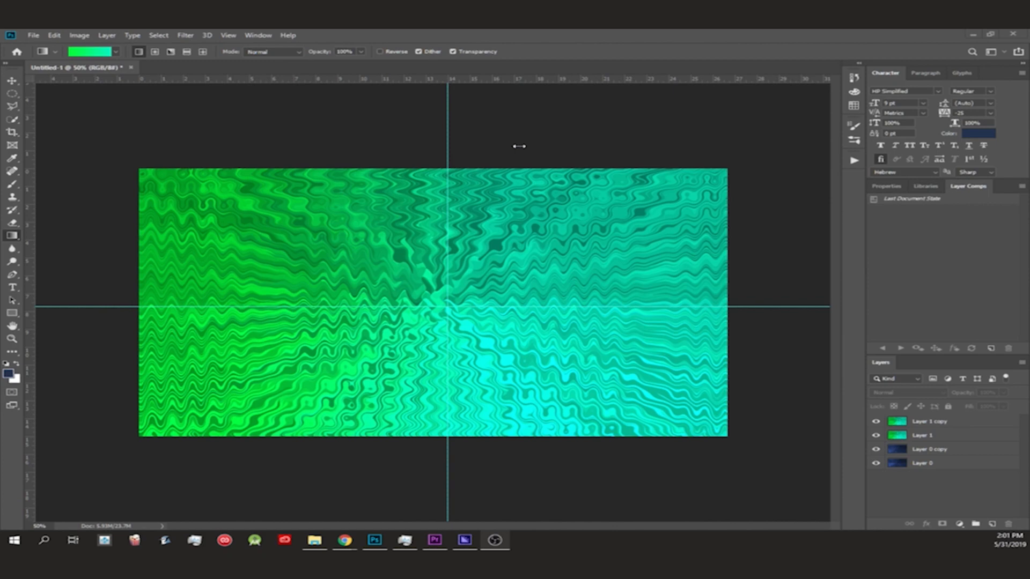
- Add an empty top layer and gather the four older layers into a hidden Group 1
{"action": "left_click", "coordinate": [10, 81]}
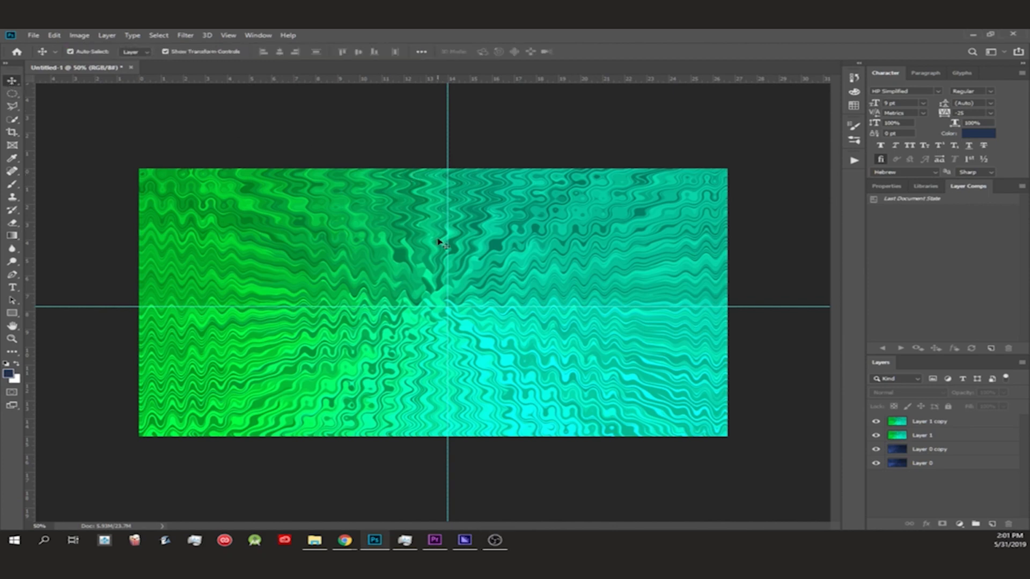
{"action": "mouse_move", "coordinate": [628, 301]}
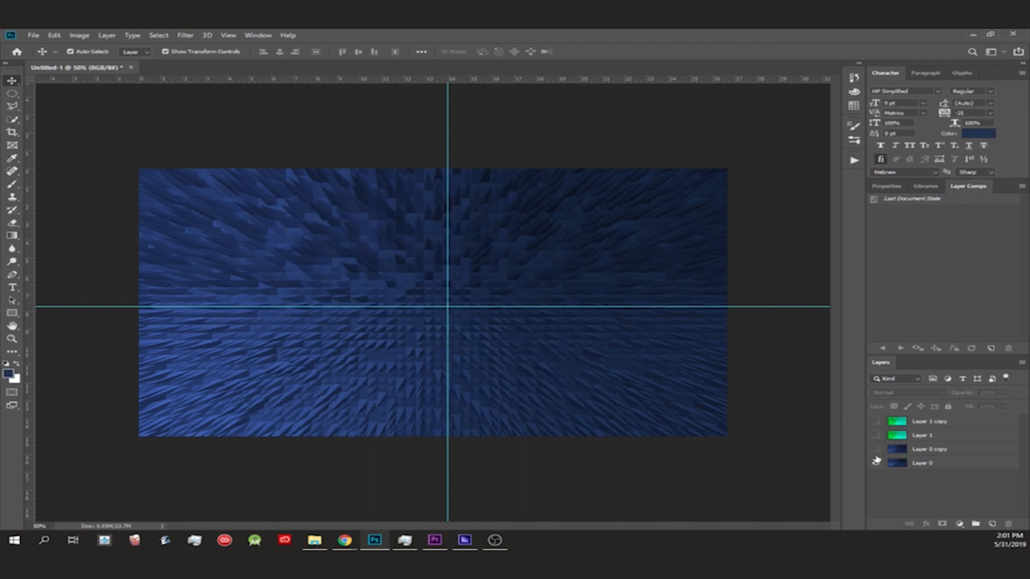
{"action": "left_click", "coordinate": [874, 449]}
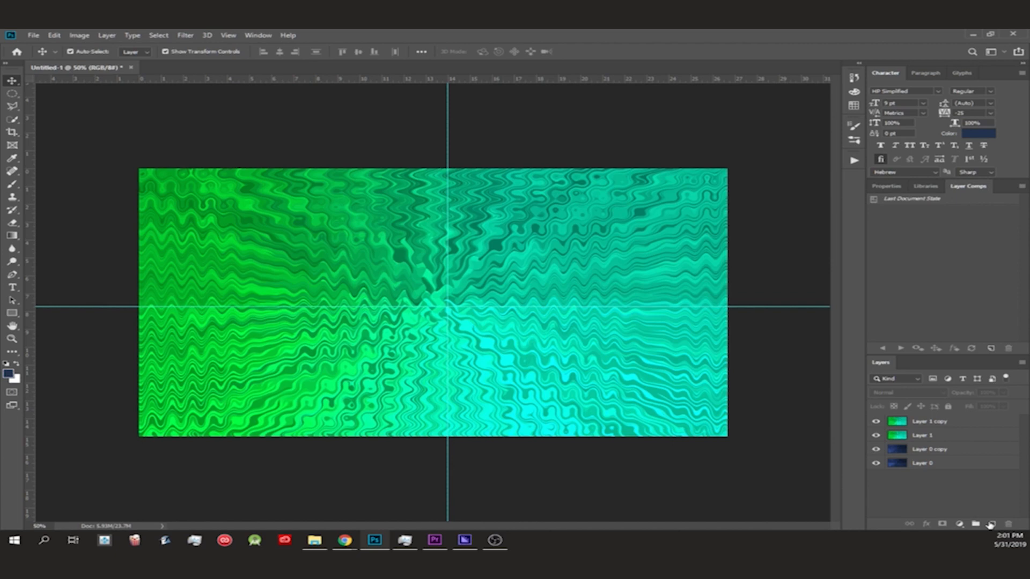
{"action": "left_click", "coordinate": [1003, 522]}
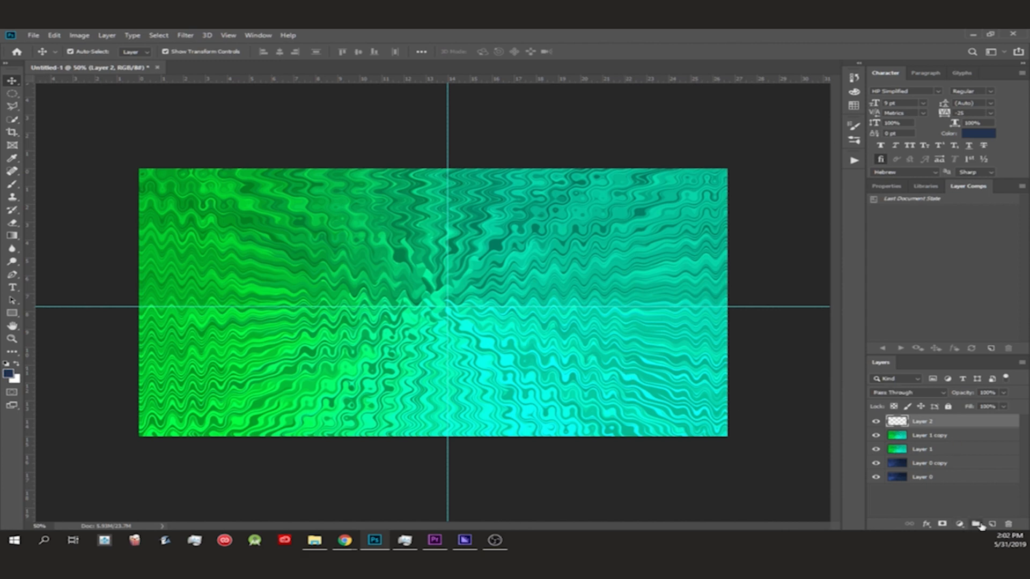
{"action": "left_click", "coordinate": [979, 521]}
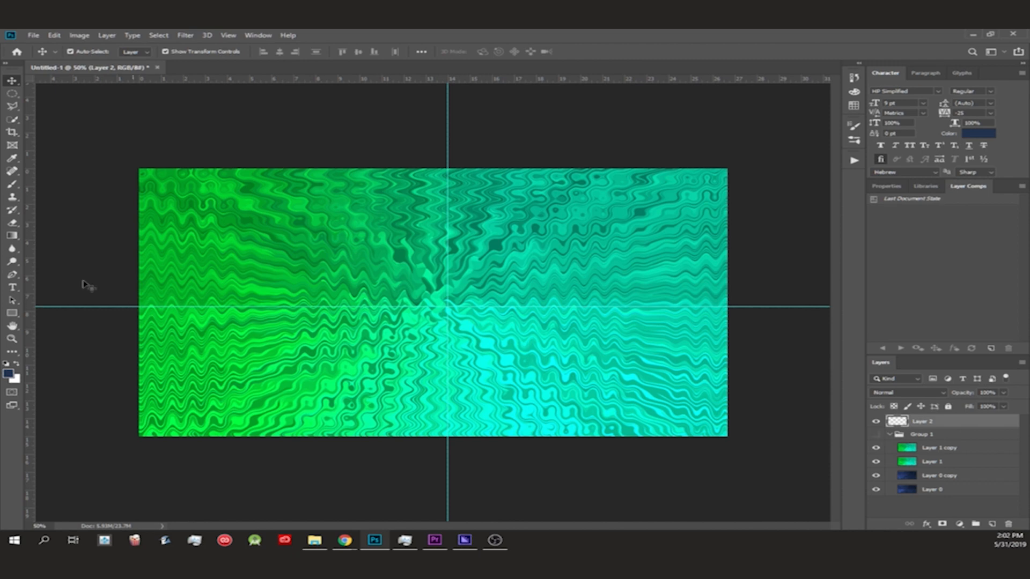
{"action": "key", "text": "g"}
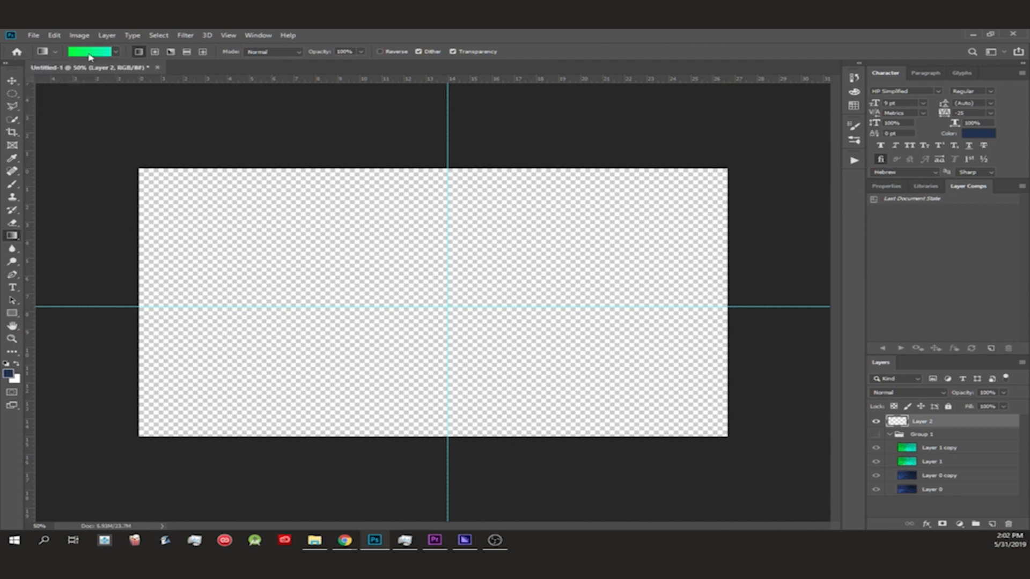
- Fill the new layer with the green-to-cyan gradient preset, running left to right
{"action": "left_click", "coordinate": [13, 158]}
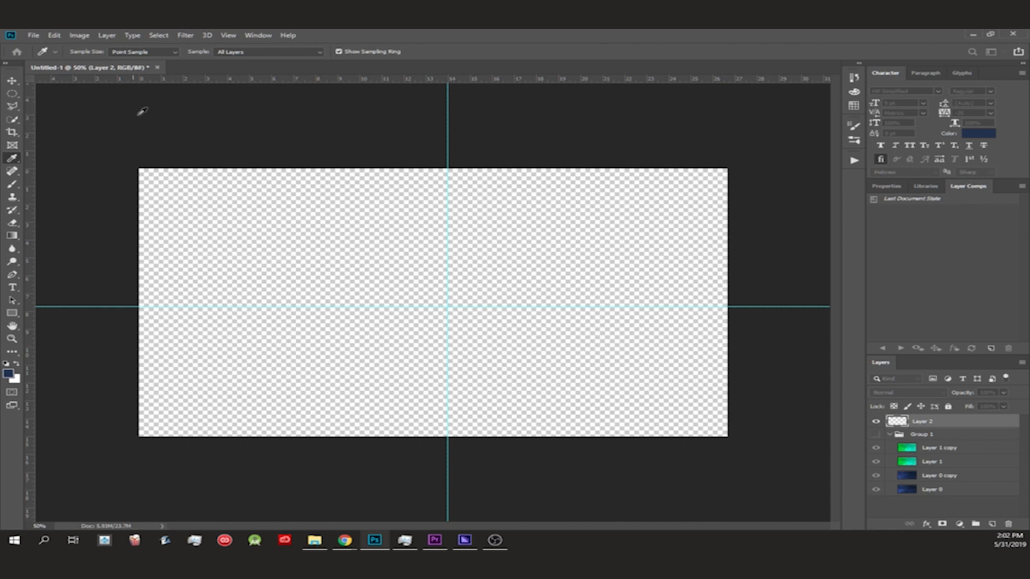
{"action": "mouse_move", "coordinate": [59, 82]}
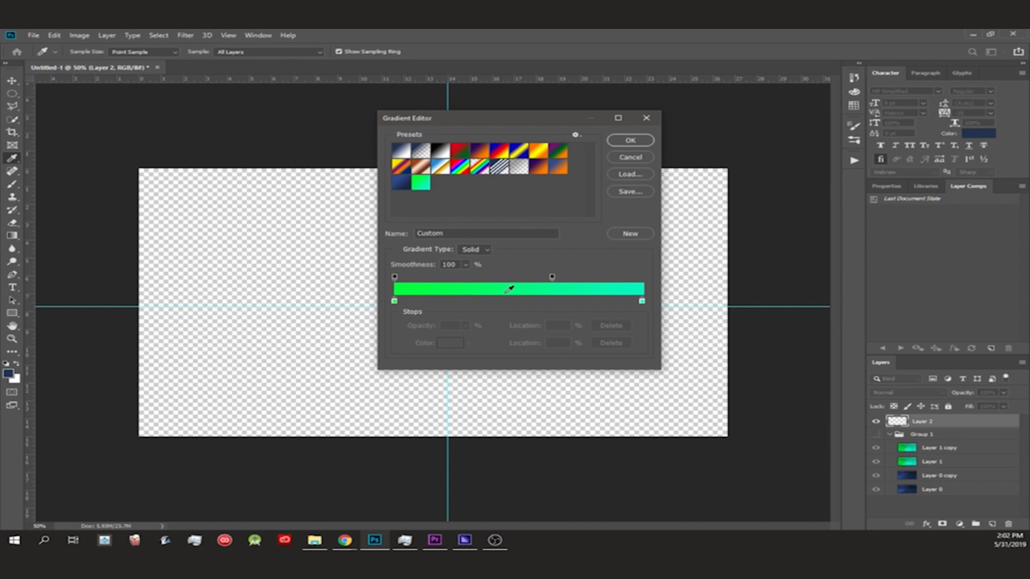
{"action": "left_click", "coordinate": [630, 140]}
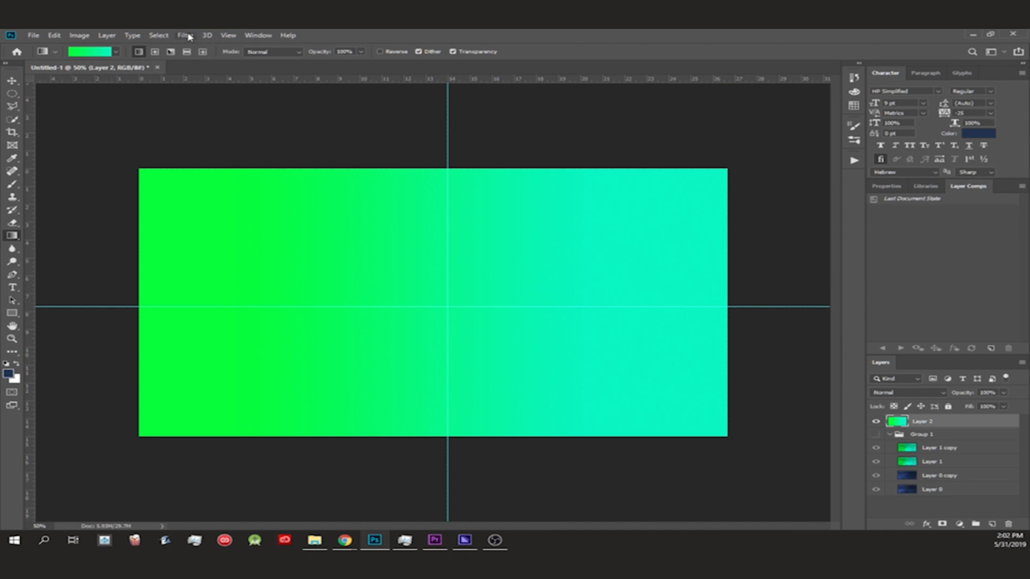
- Apply Extrude with Pyramids, size 30, depth 199 and Random placement
{"action": "left_click", "coordinate": [185, 35]}
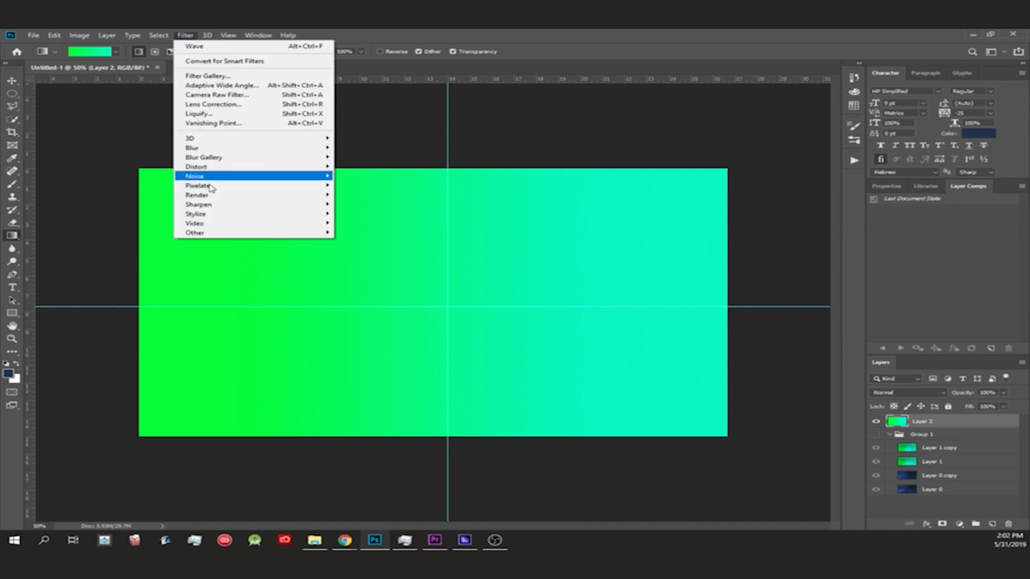
{"action": "mouse_move", "coordinate": [220, 213]}
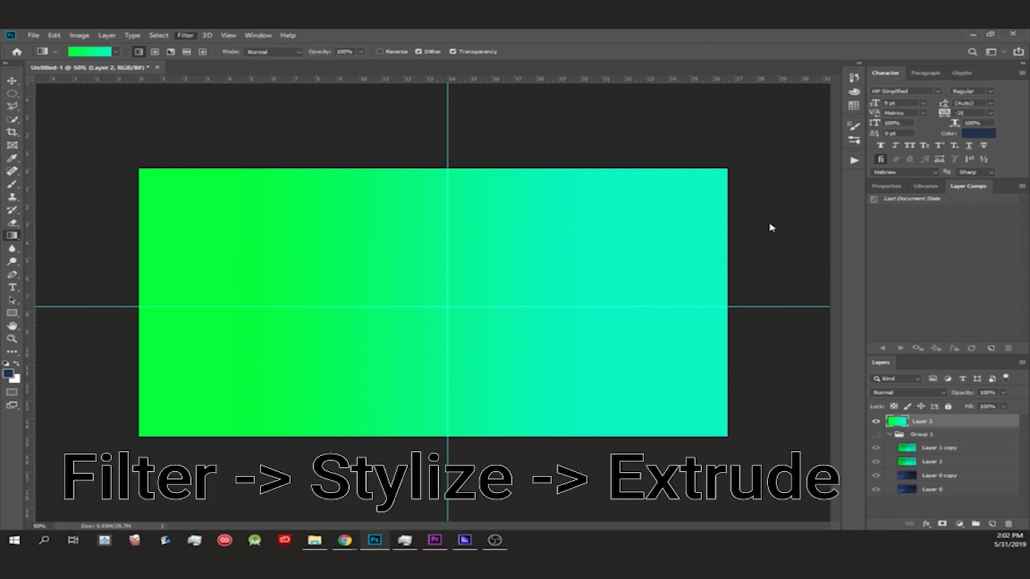
{"action": "left_click", "coordinate": [185, 36]}
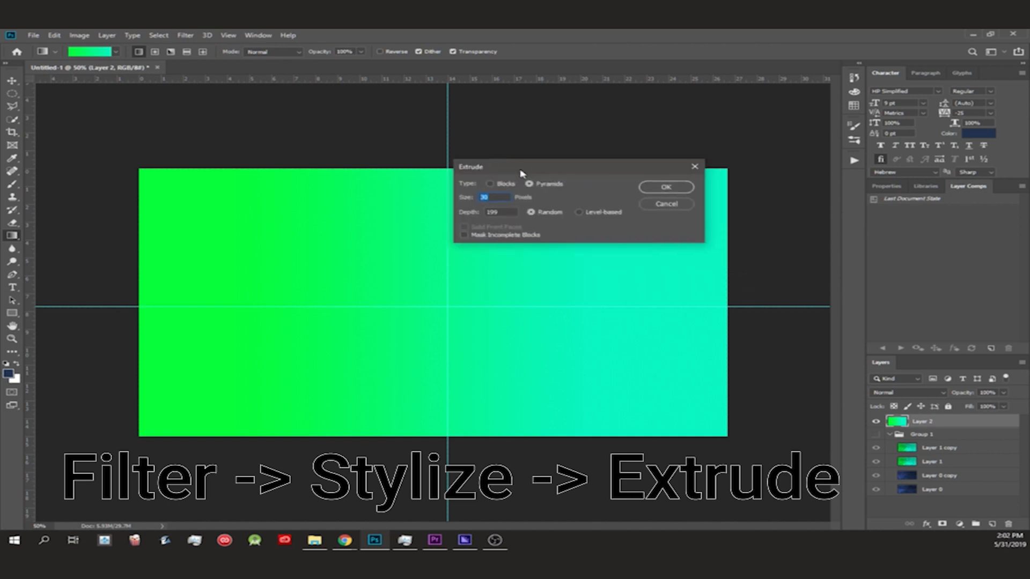
{"action": "left_click", "coordinate": [494, 197]}
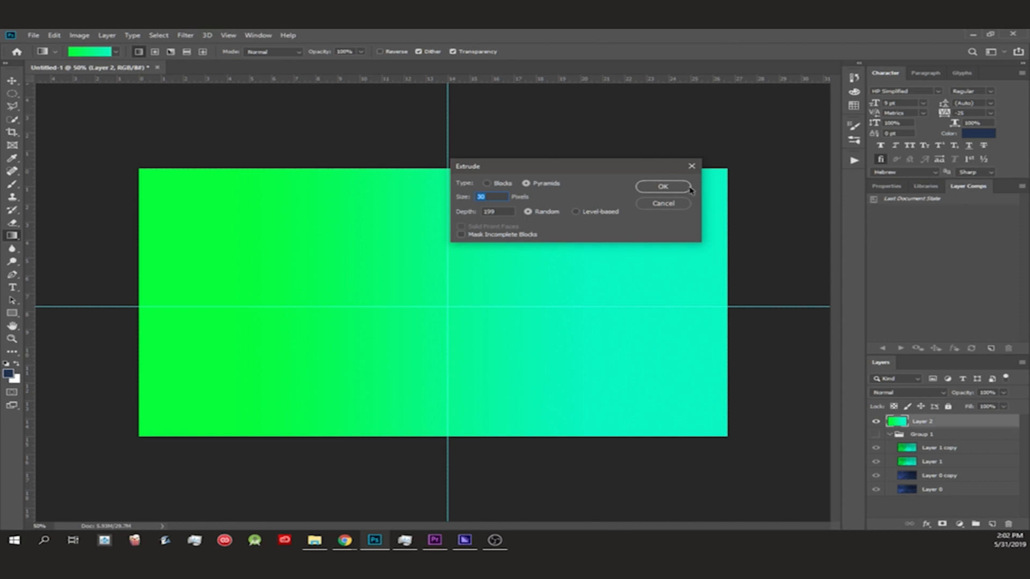
{"action": "left_click", "coordinate": [663, 187]}
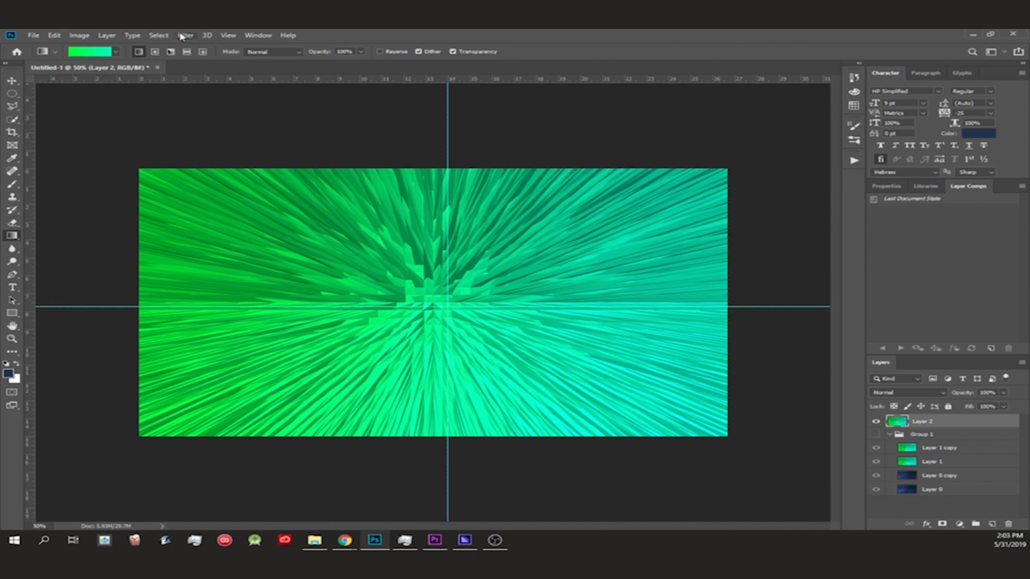
- Distort the spike layer with a Wave filter using adjusted generator, wavelength and amplitude
{"action": "left_click", "coordinate": [185, 35]}
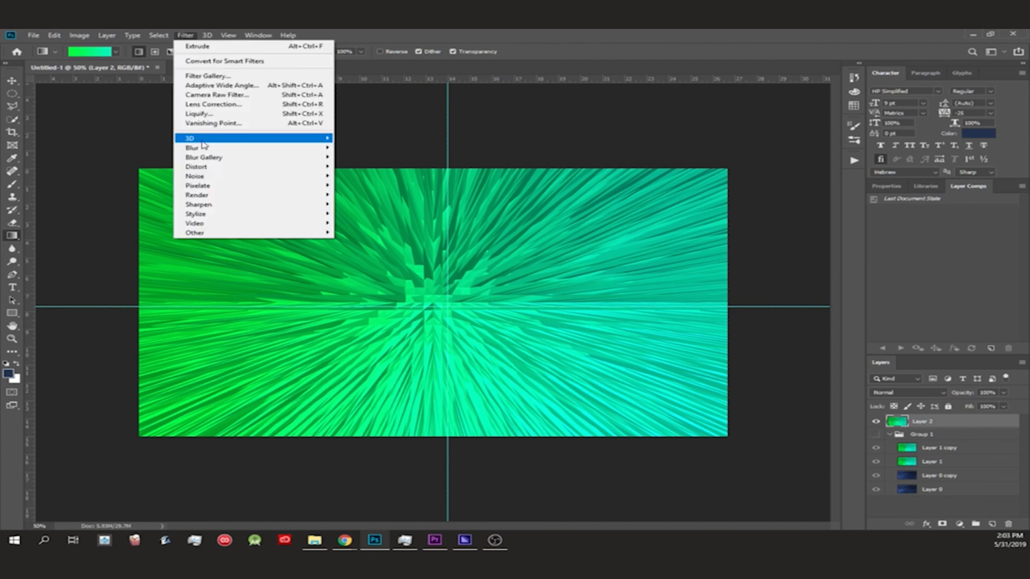
{"action": "mouse_move", "coordinate": [197, 167]}
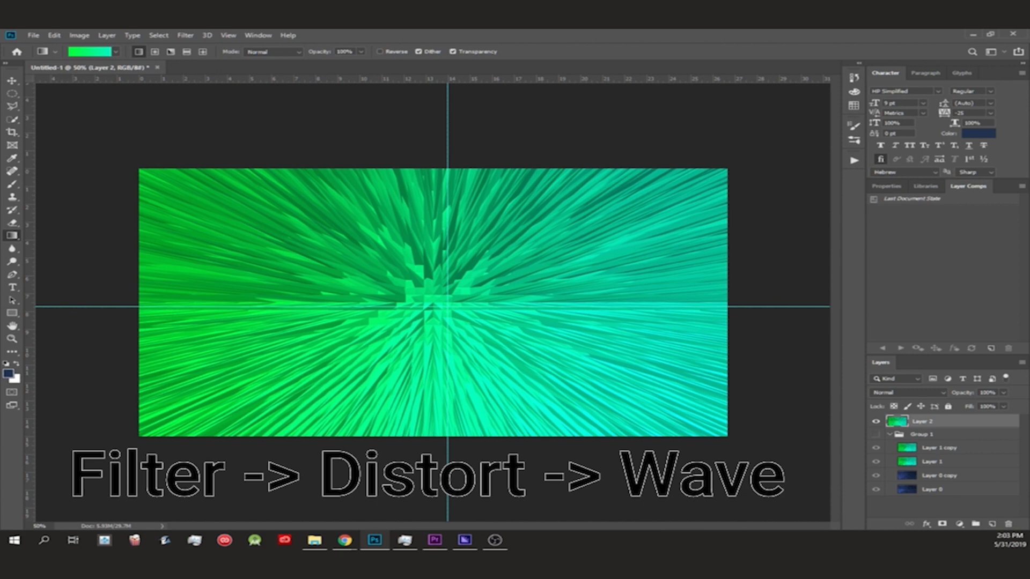
{"action": "left_click", "coordinate": [186, 35]}
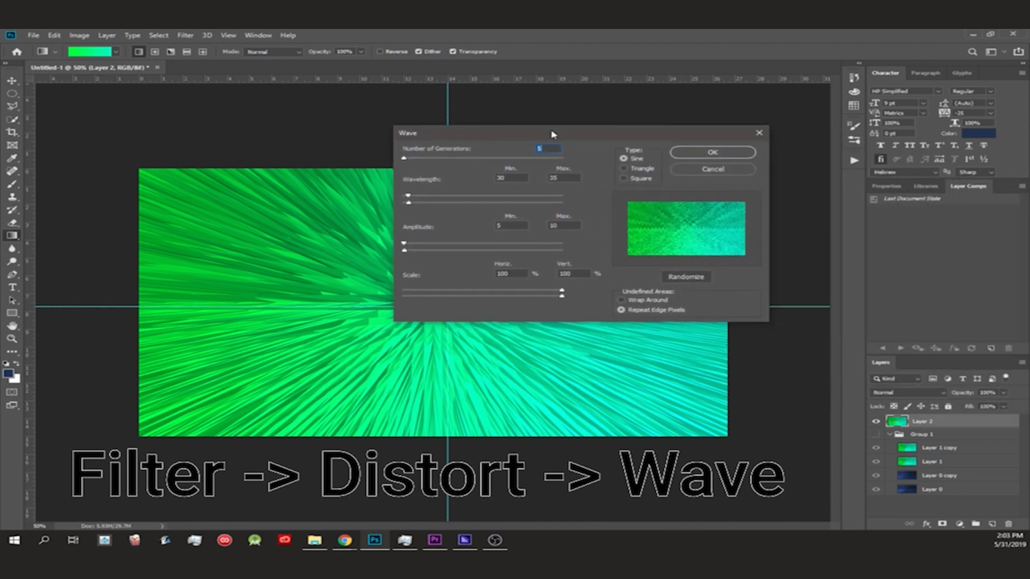
{"action": "left_click", "coordinate": [685, 276]}
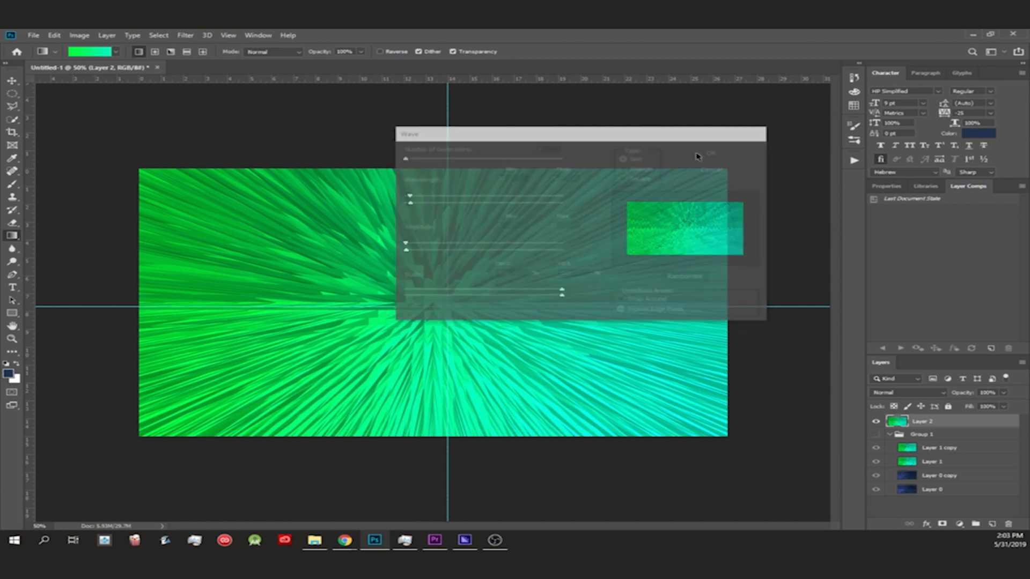
{"action": "left_click", "coordinate": [710, 154]}
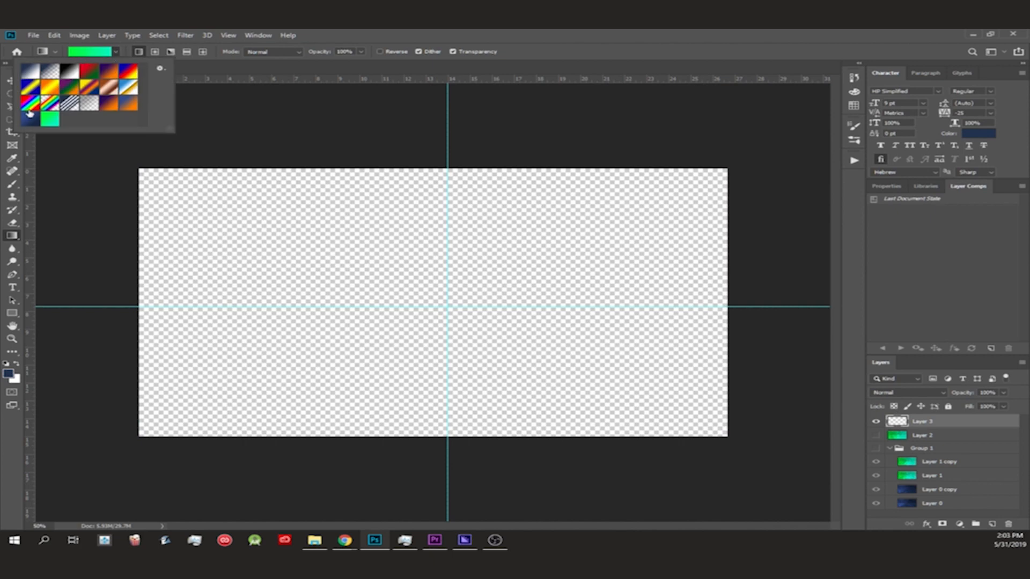
- Fill Layer 3 with the dark navy-to-light blue linear gradient preset
{"action": "left_click", "coordinate": [29, 119]}
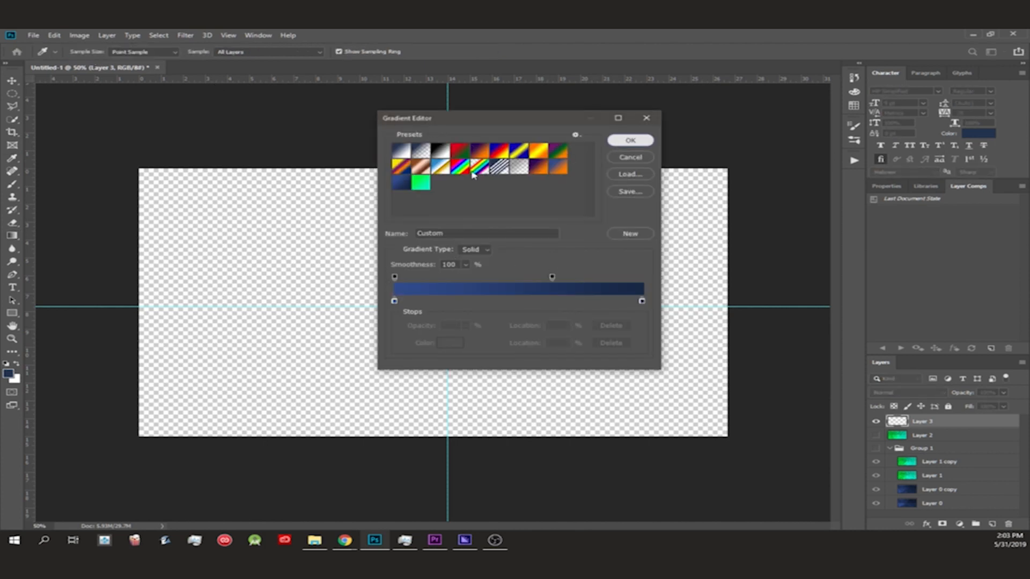
{"action": "left_click", "coordinate": [630, 140]}
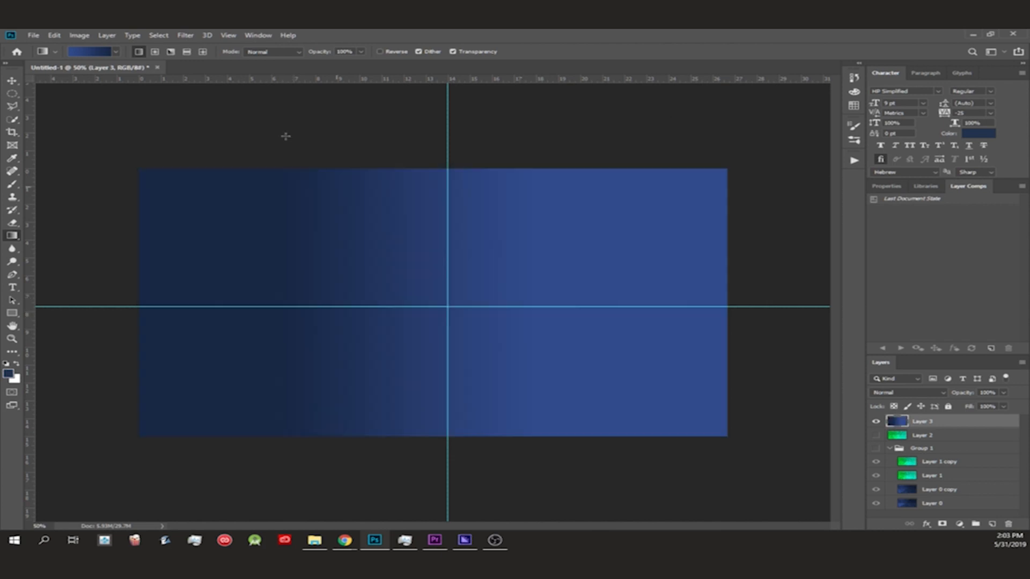
{"action": "left_click", "coordinate": [186, 35]}
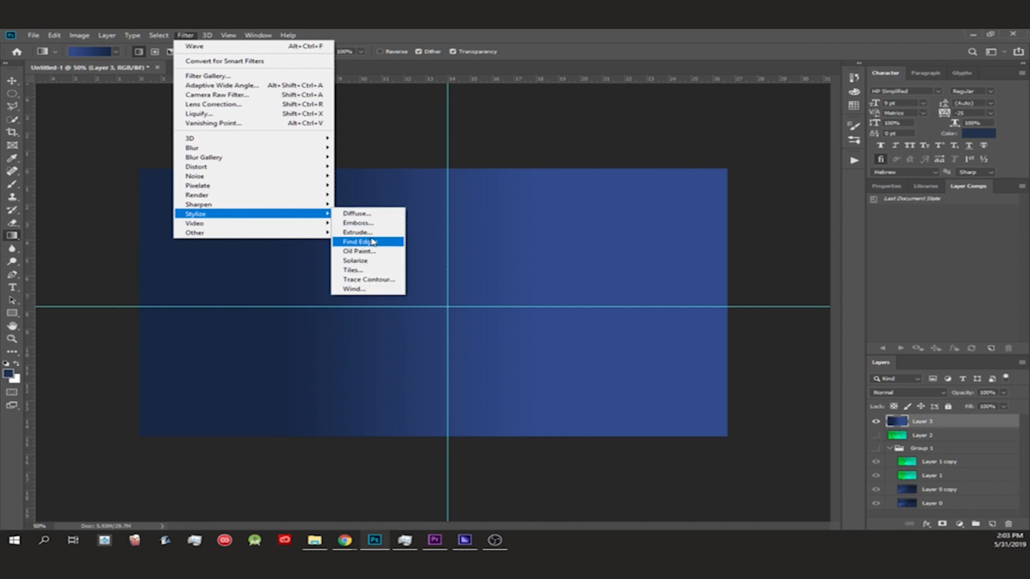
- Extrude the blue gradient layer into Blocks with size 30 and depth 199
{"action": "left_click", "coordinate": [356, 232]}
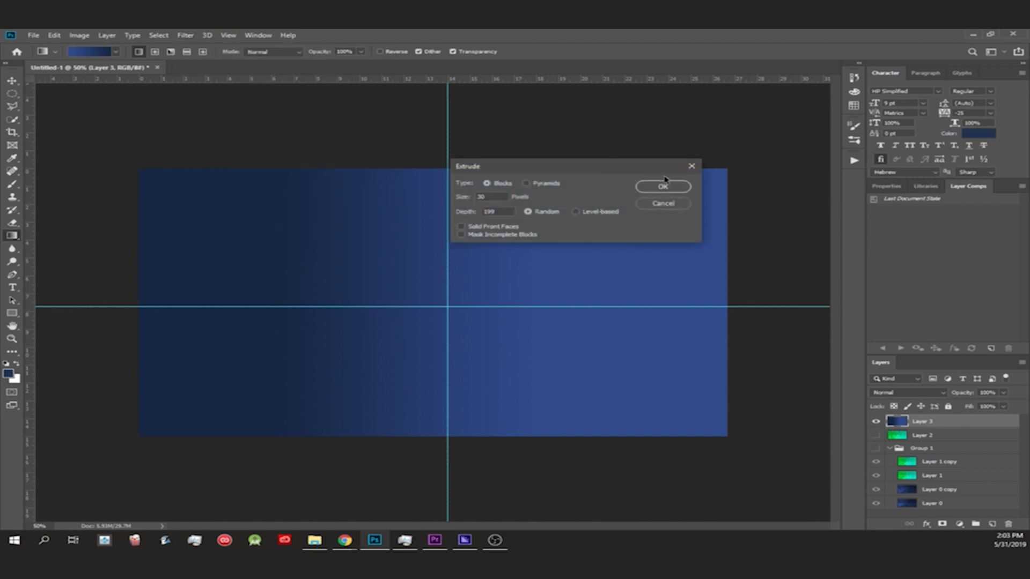
{"action": "left_click", "coordinate": [663, 187]}
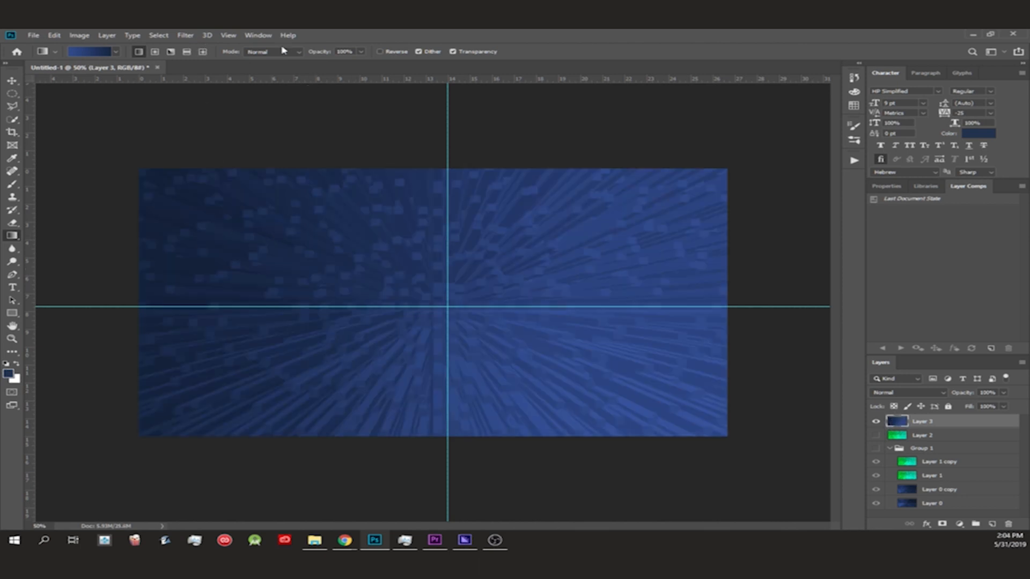
{"action": "left_click", "coordinate": [186, 35]}
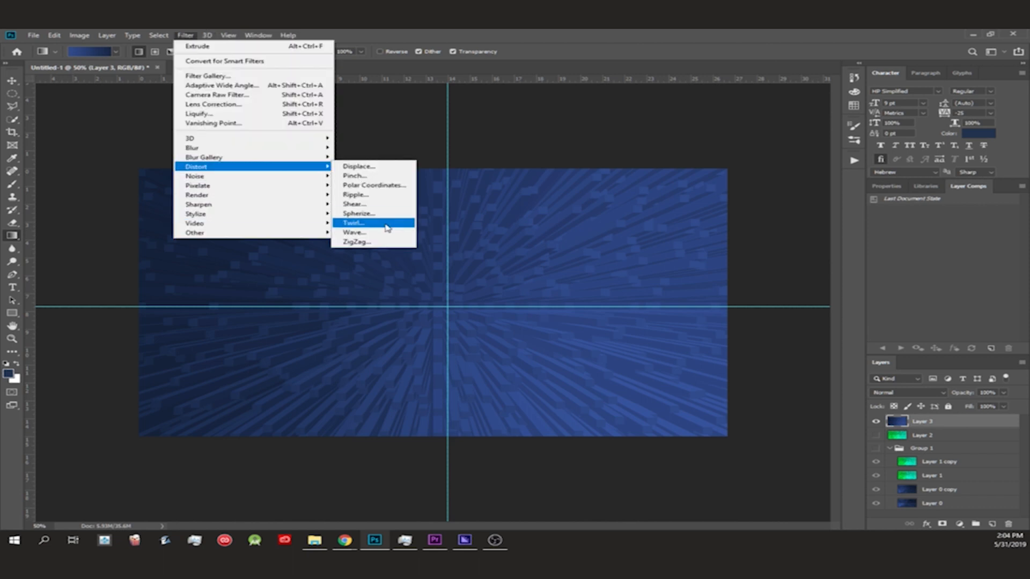
- Twirl the blue block burst with an Angle of 20
{"action": "left_click", "coordinate": [353, 222]}
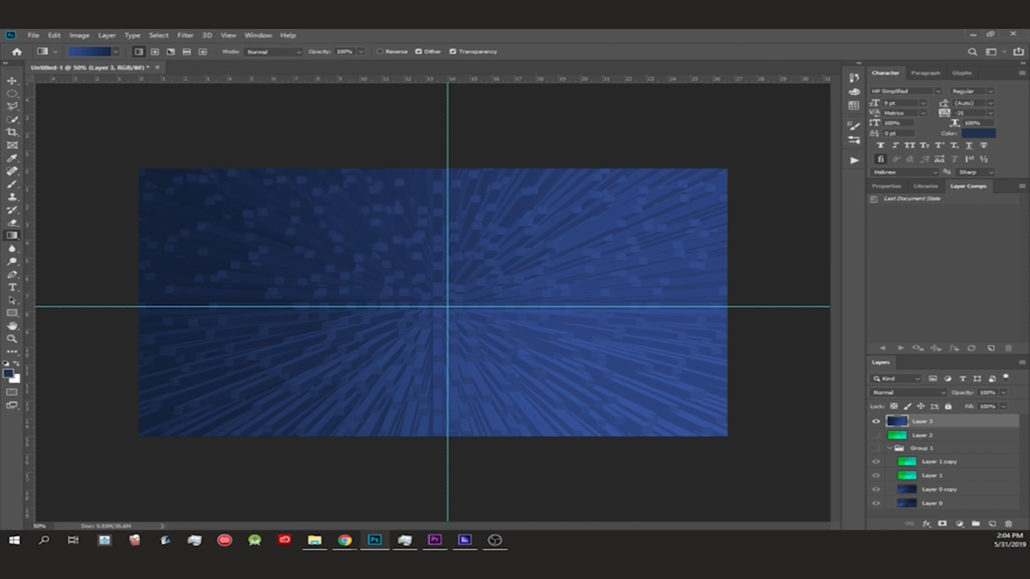
{"action": "left_click", "coordinate": [185, 36]}
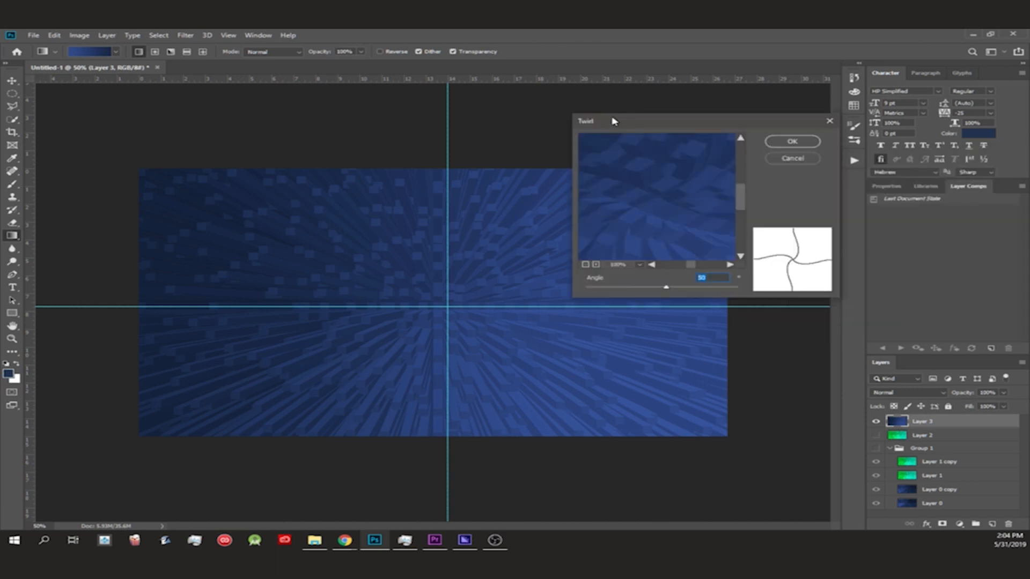
{"action": "left_click_drag", "start_coordinate": [586, 120], "coordinate": [629, 109]}
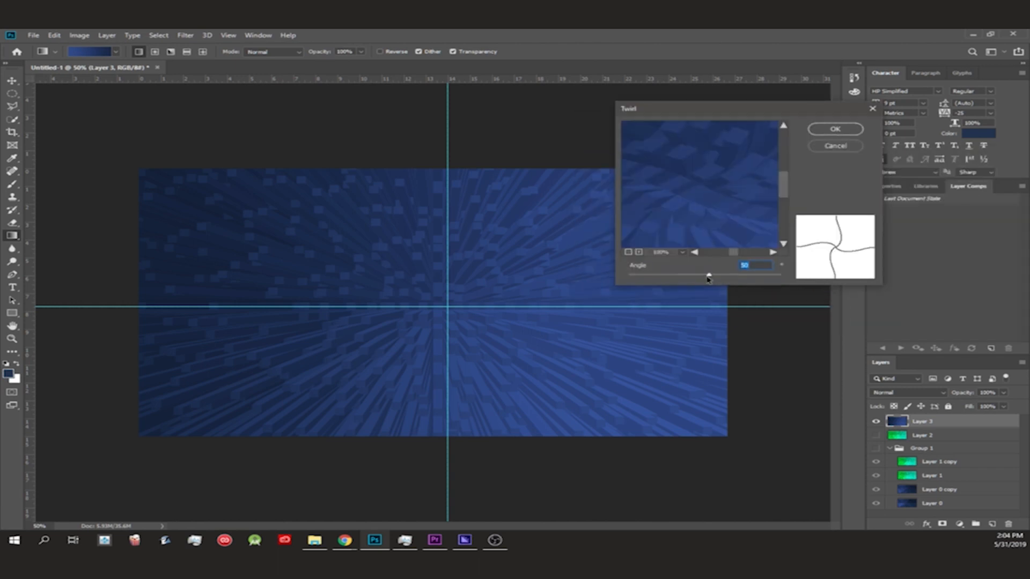
{"action": "left_click_drag", "start_coordinate": [708, 275], "coordinate": [725, 275]}
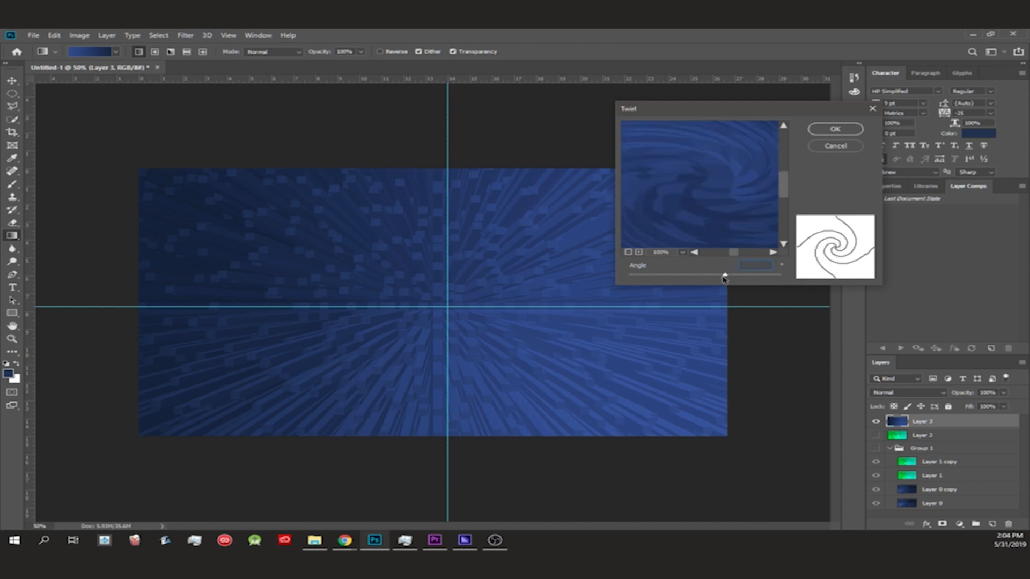
{"action": "left_click_drag", "start_coordinate": [725, 277], "coordinate": [706, 277]}
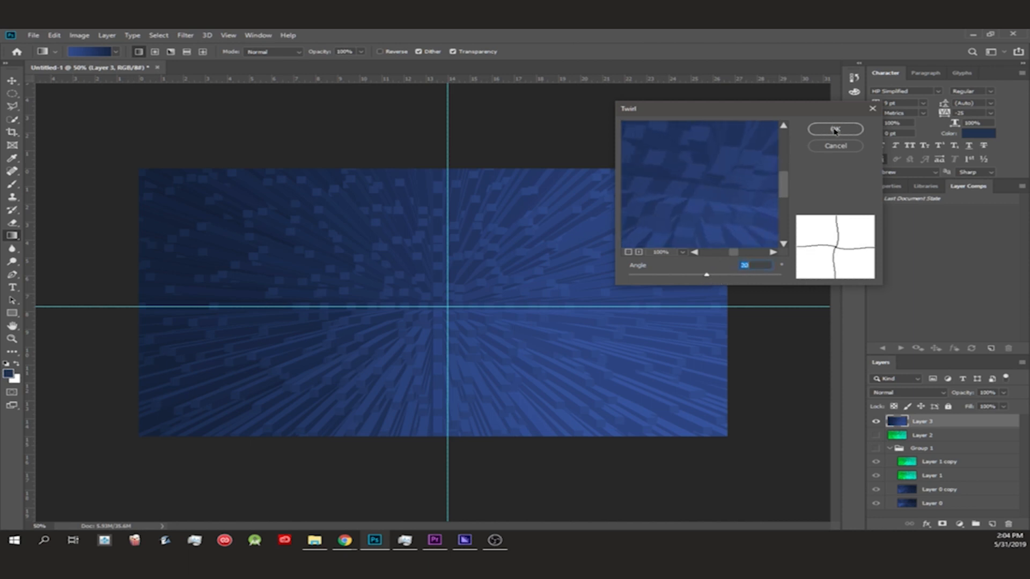
{"action": "left_click", "coordinate": [834, 129]}
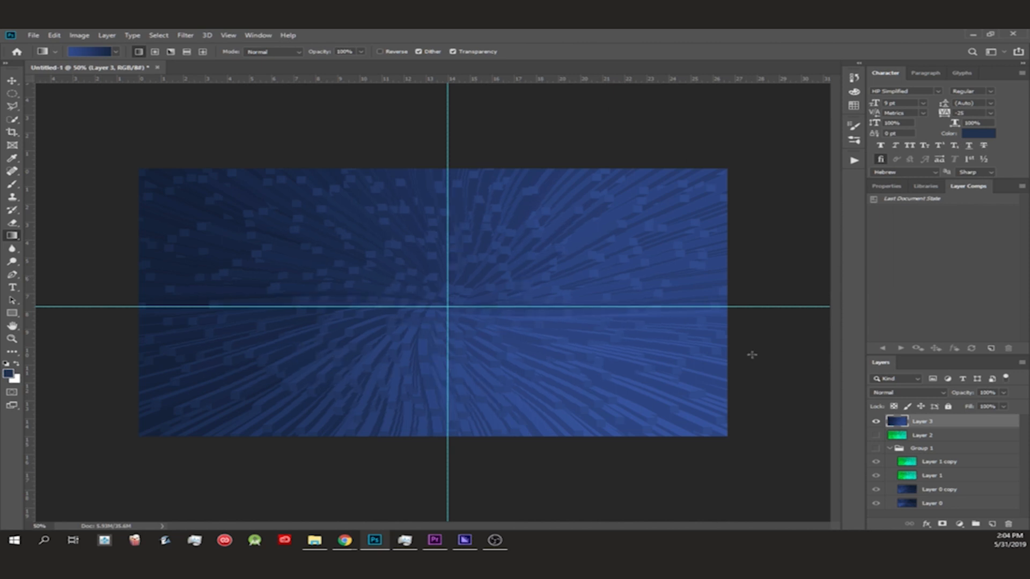
{"action": "left_click", "coordinate": [79, 35]}
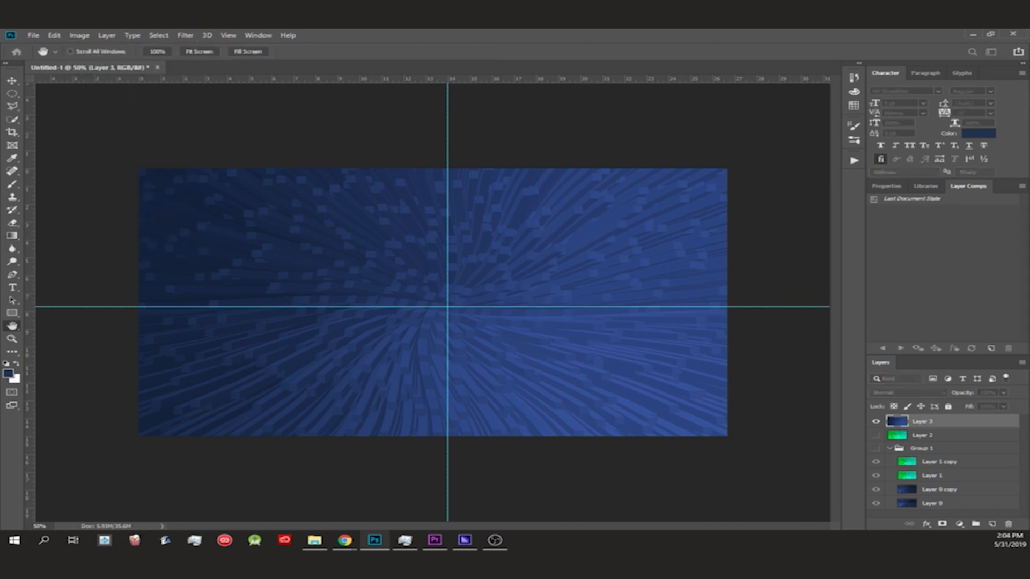
- Resize the image to 3000 px wide (3000×1688) with proportions linked
{"action": "left_click", "coordinate": [79, 35]}
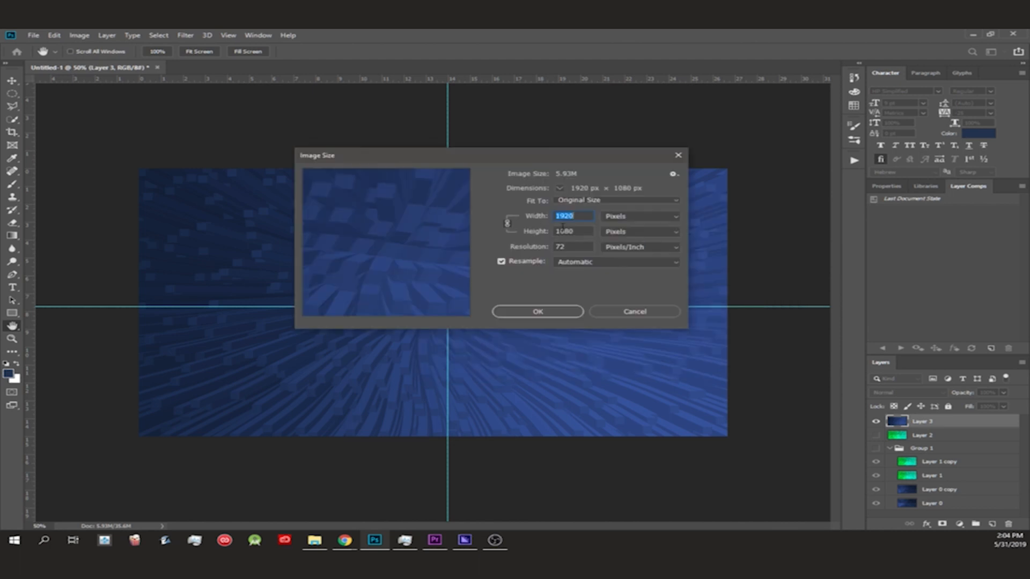
{"action": "type", "text": "3000"}
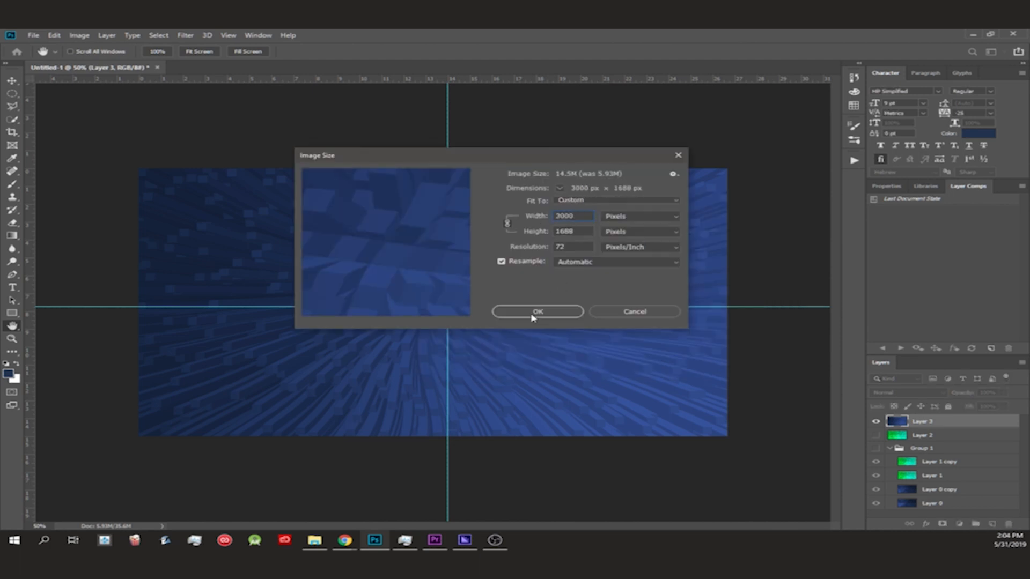
{"action": "left_click", "coordinate": [538, 311]}
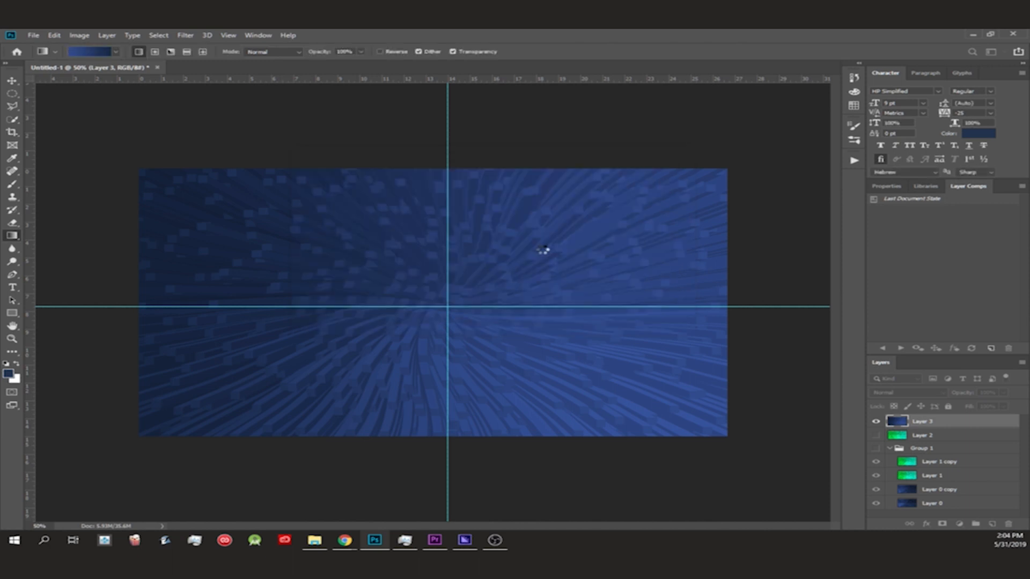
{"action": "mouse_move", "coordinate": [848, 355]}
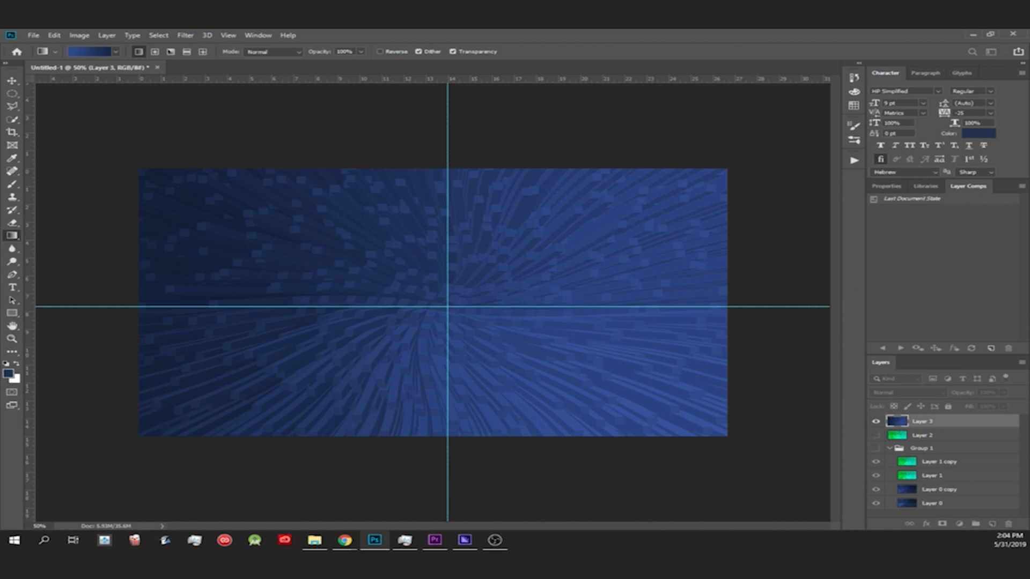
{"action": "mouse_move", "coordinate": [786, 307]}
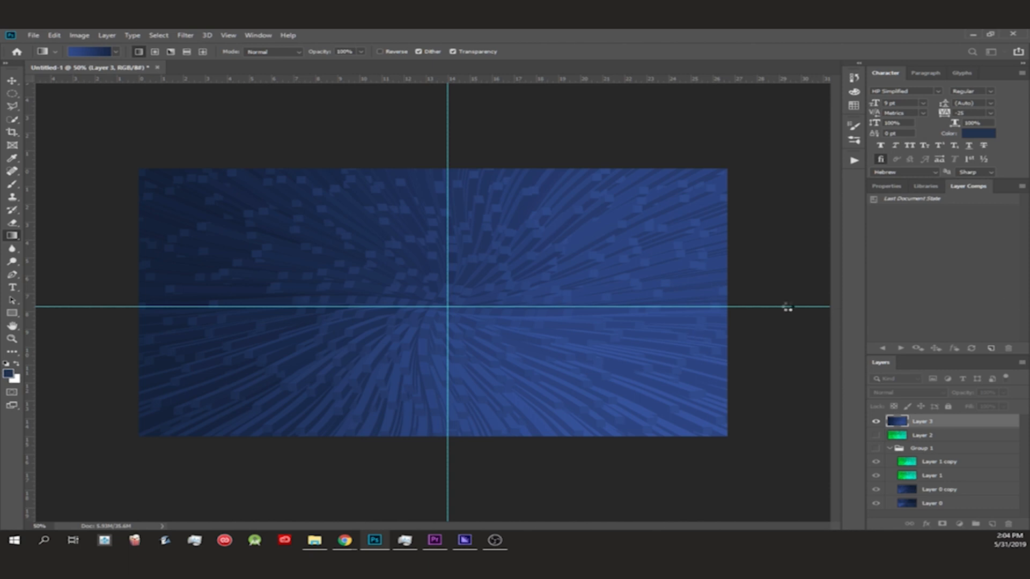
{"action": "mouse_move", "coordinate": [187, 156]}
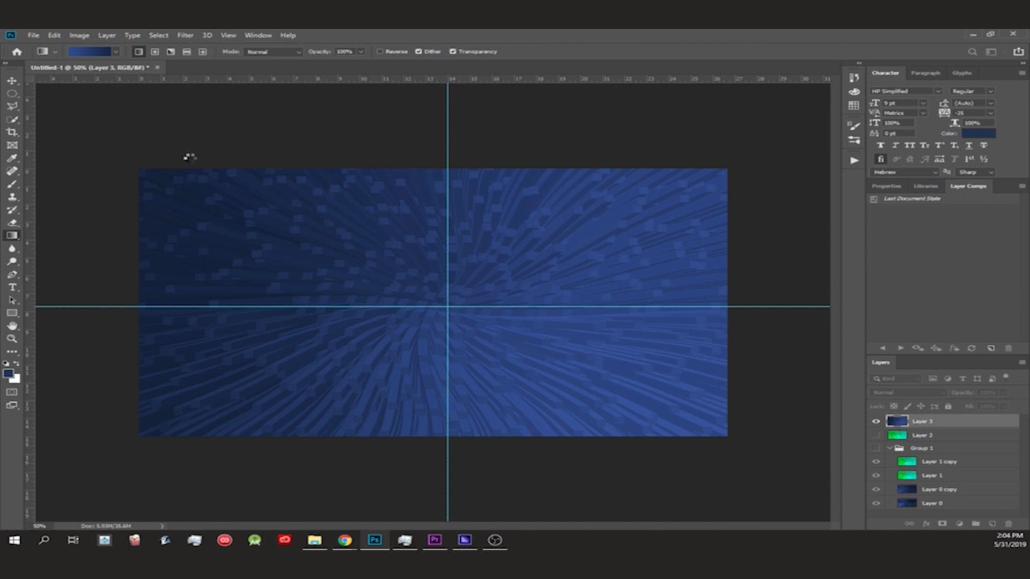
{"action": "mouse_move", "coordinate": [202, 176]}
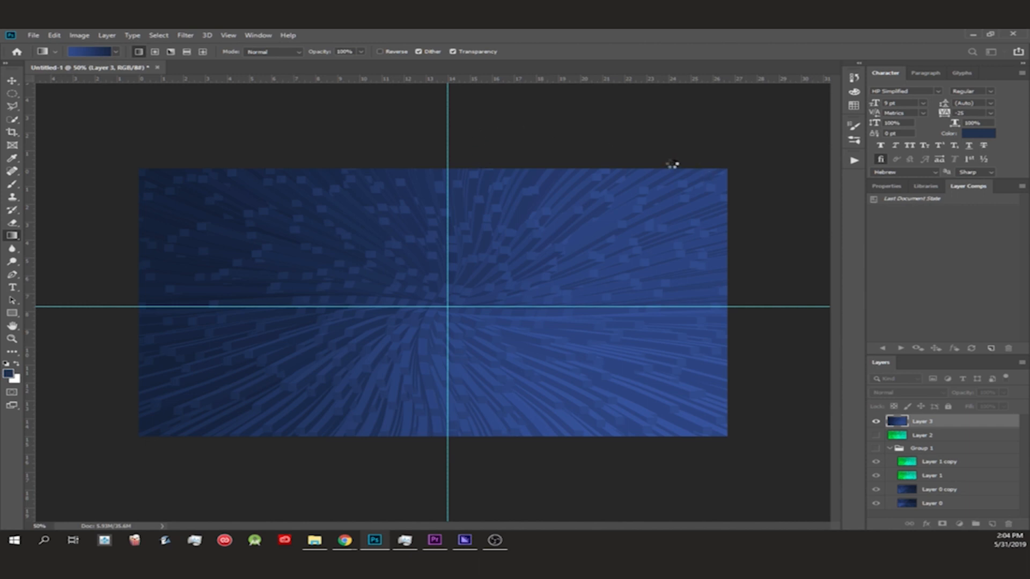
{"action": "mouse_move", "coordinate": [699, 195]}
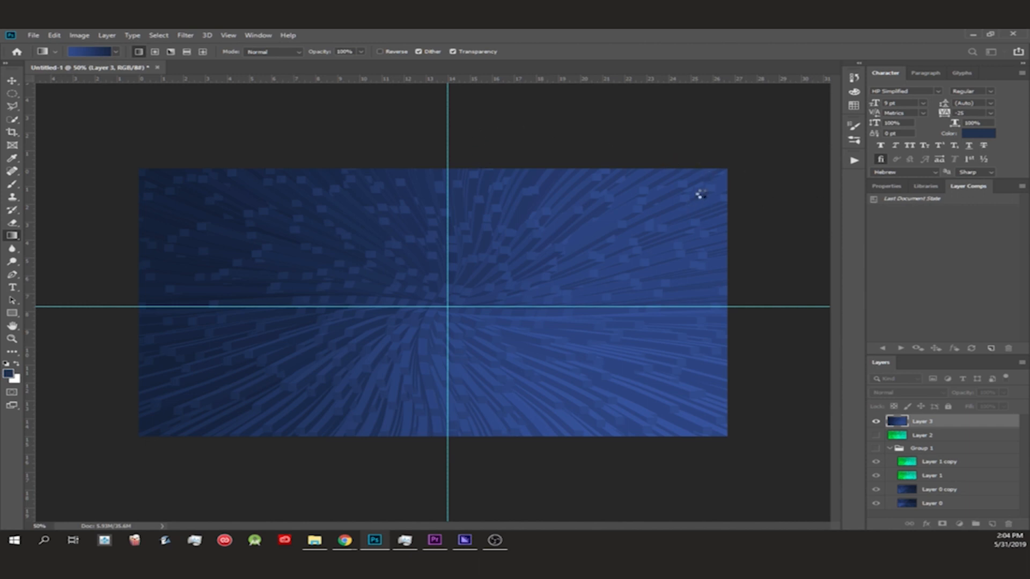